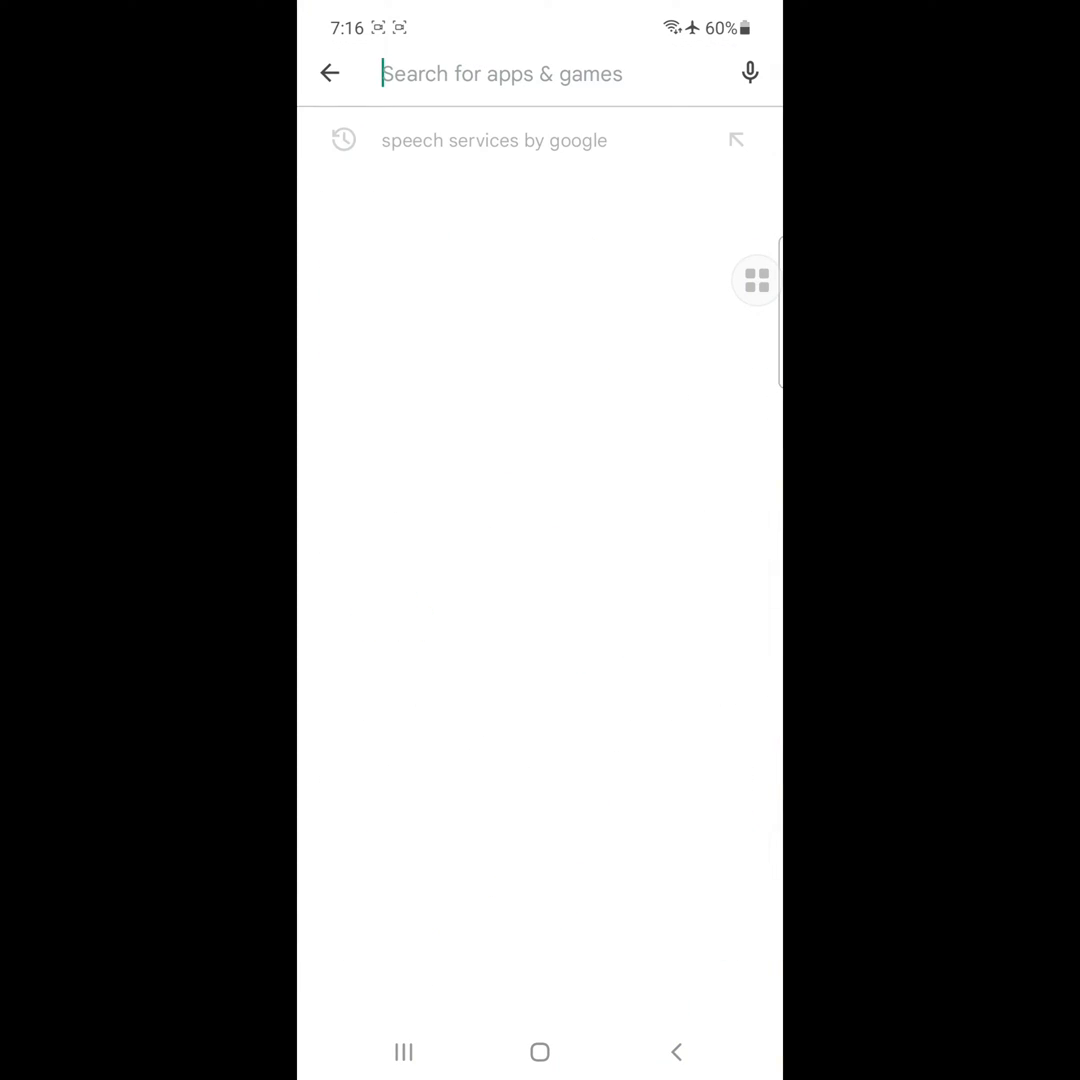
Uninstall the updates to Speech Services by Google, confirm, reinstall them via Update, and leave the store.
left_click(494, 140)
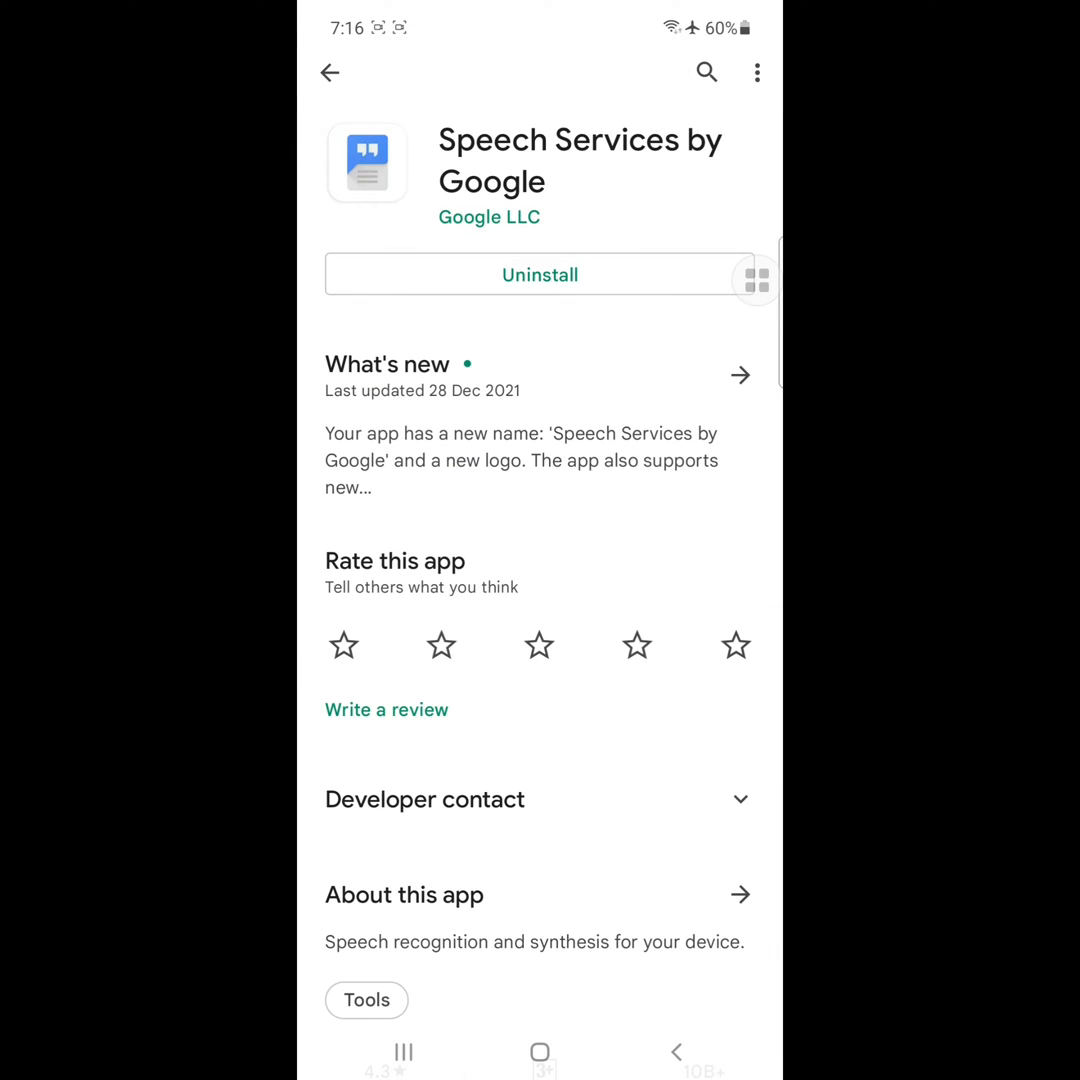
left_click(540, 274)
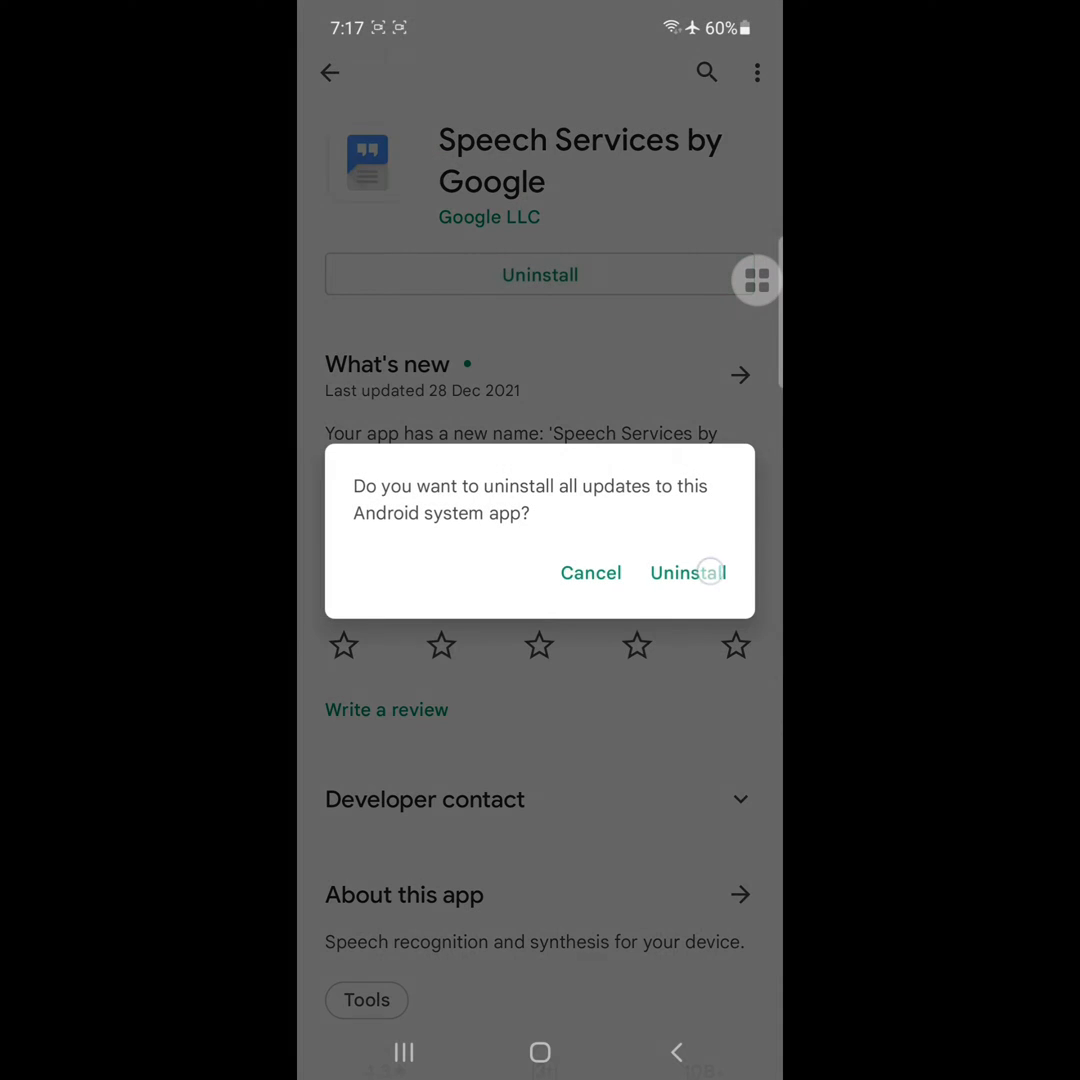
left_click(688, 572)
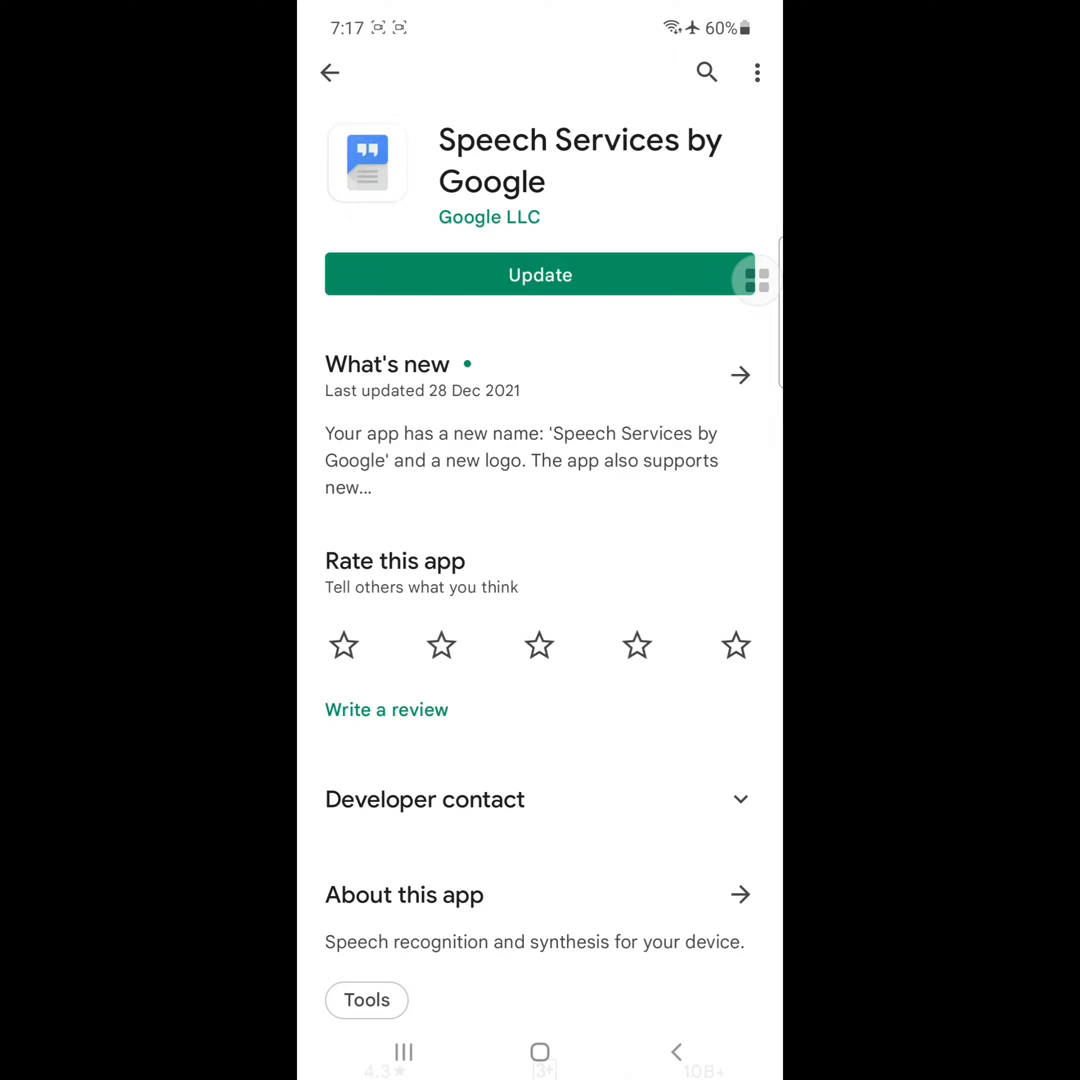
left_click(540, 276)
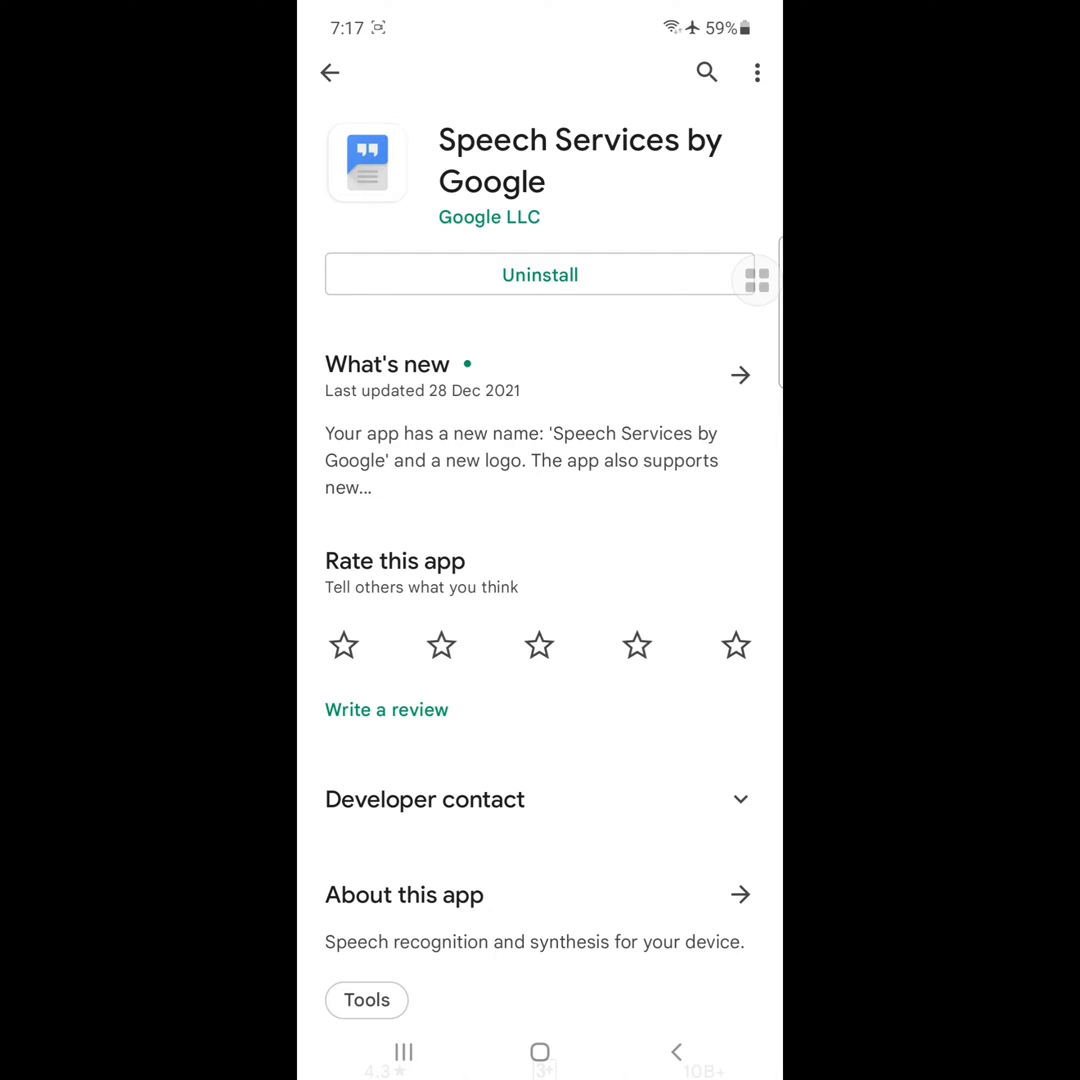
left_click(328, 72)
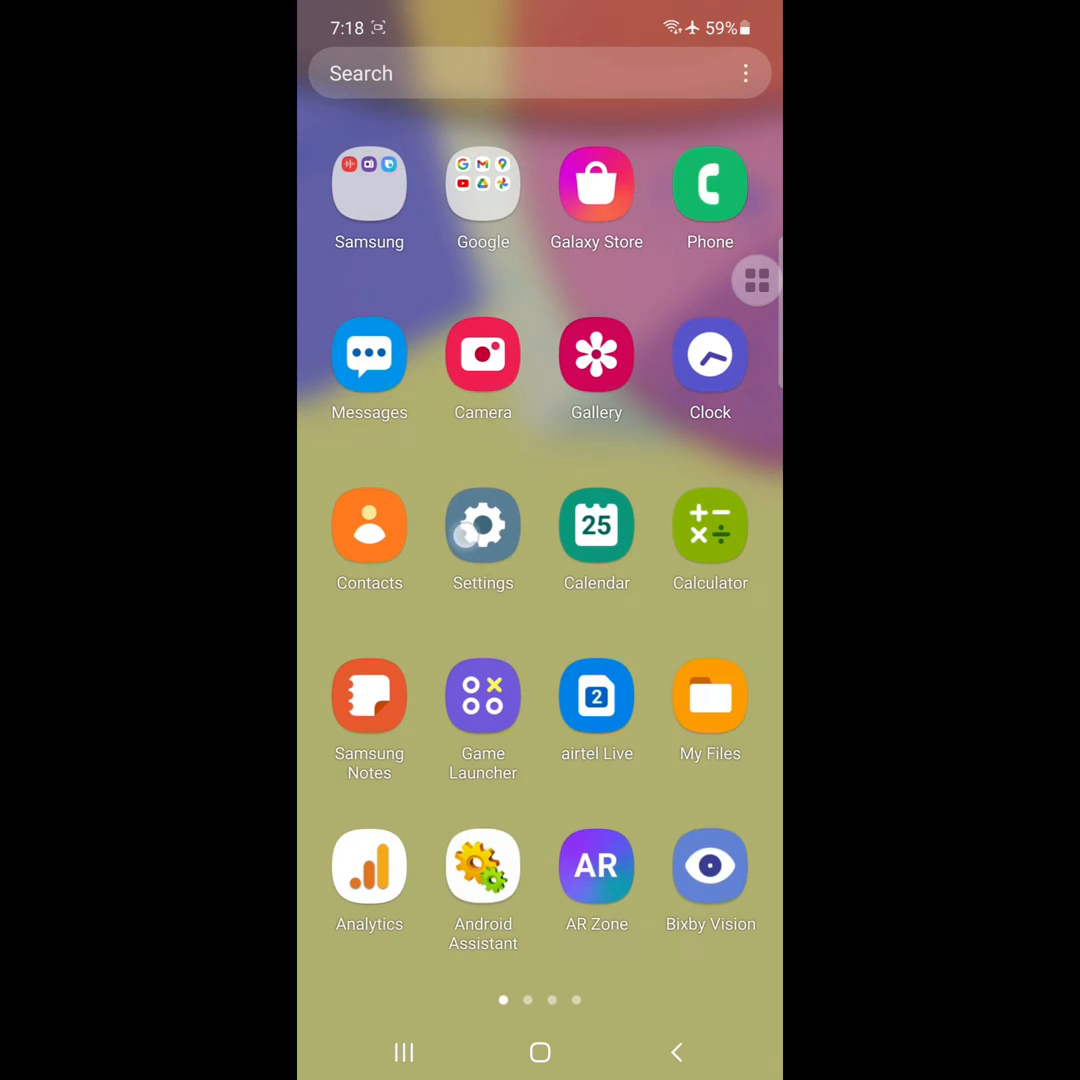
Navigate Settings > Google > Settings for Google apps > Voice.
left_click(482, 524)
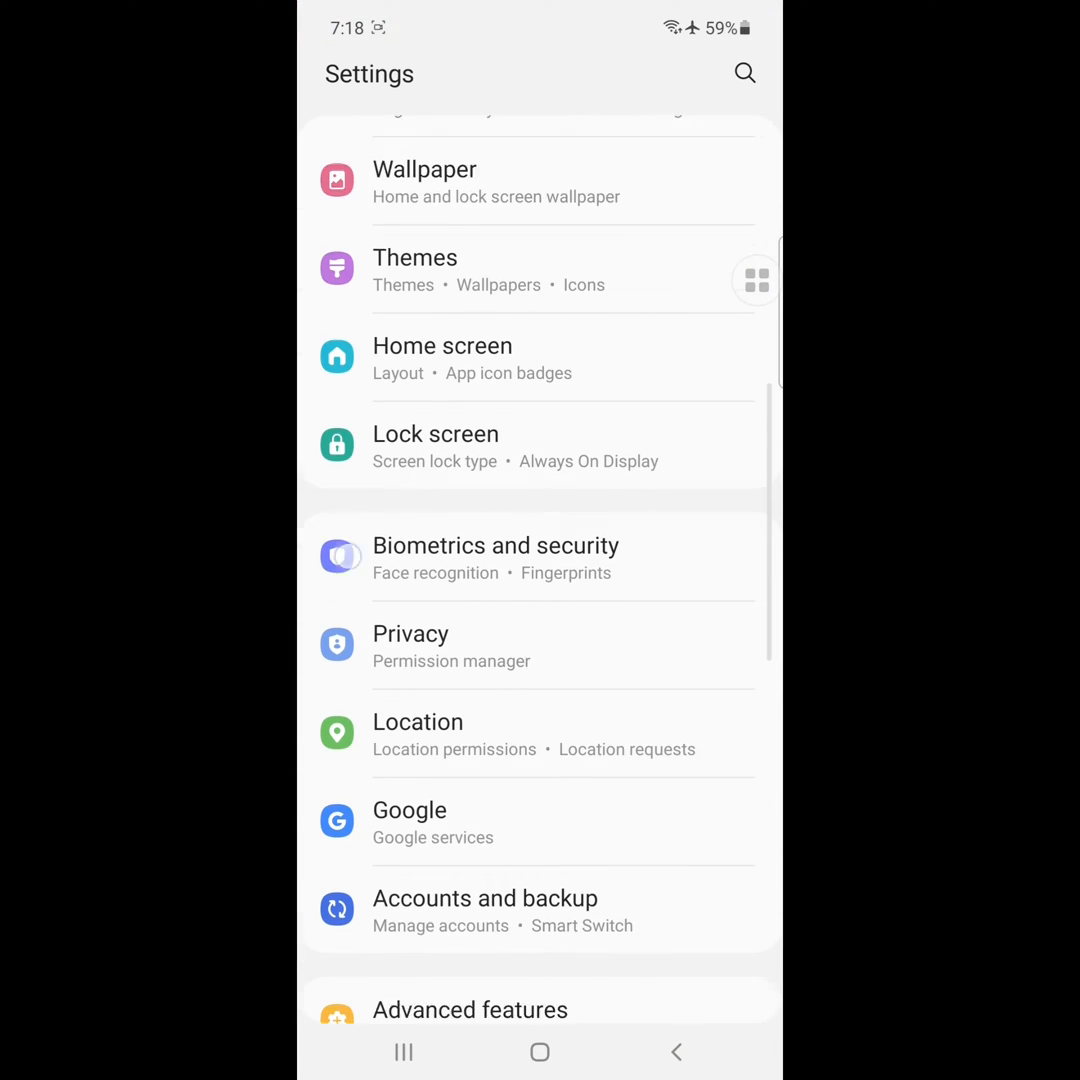
left_click(408, 810)
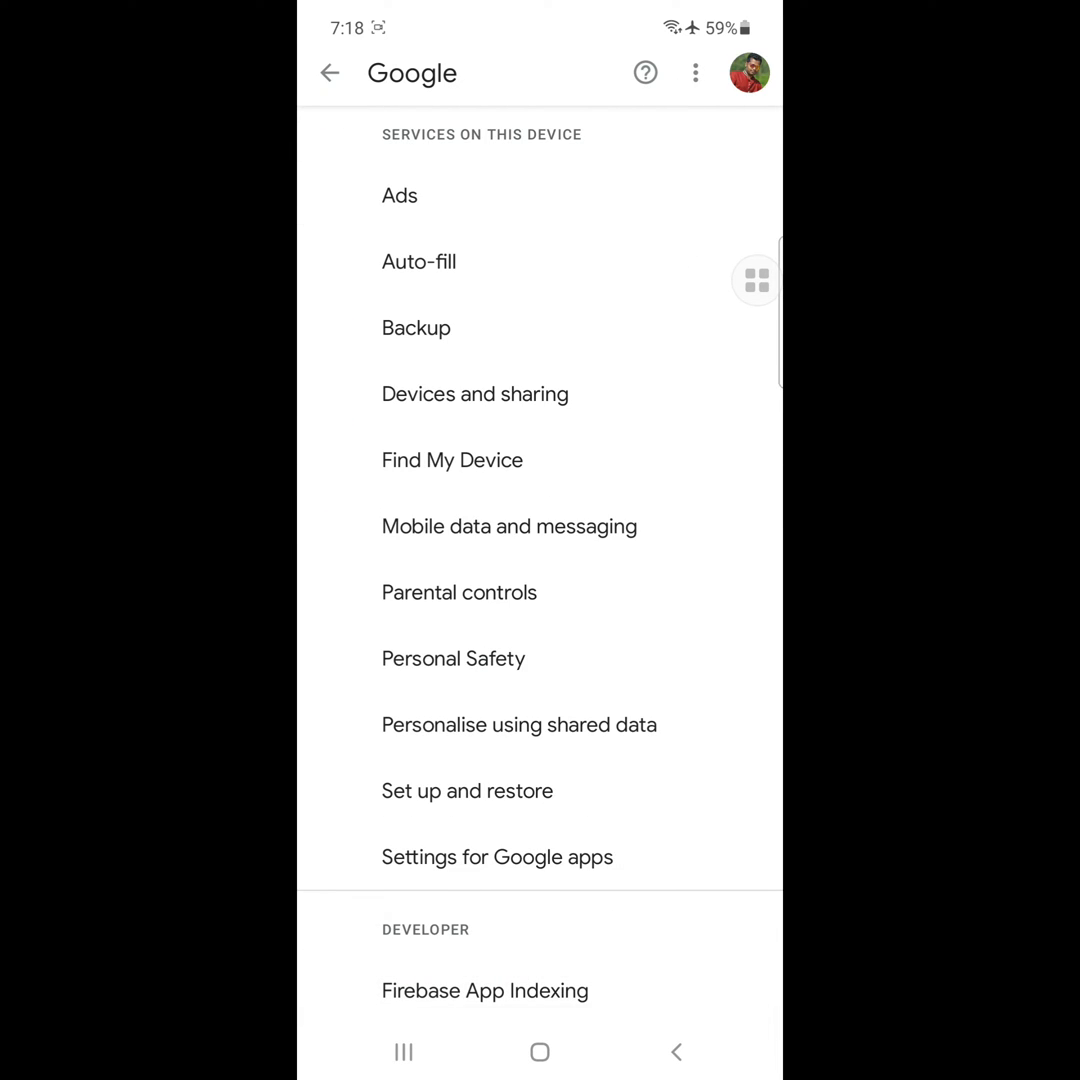
left_click(496, 856)
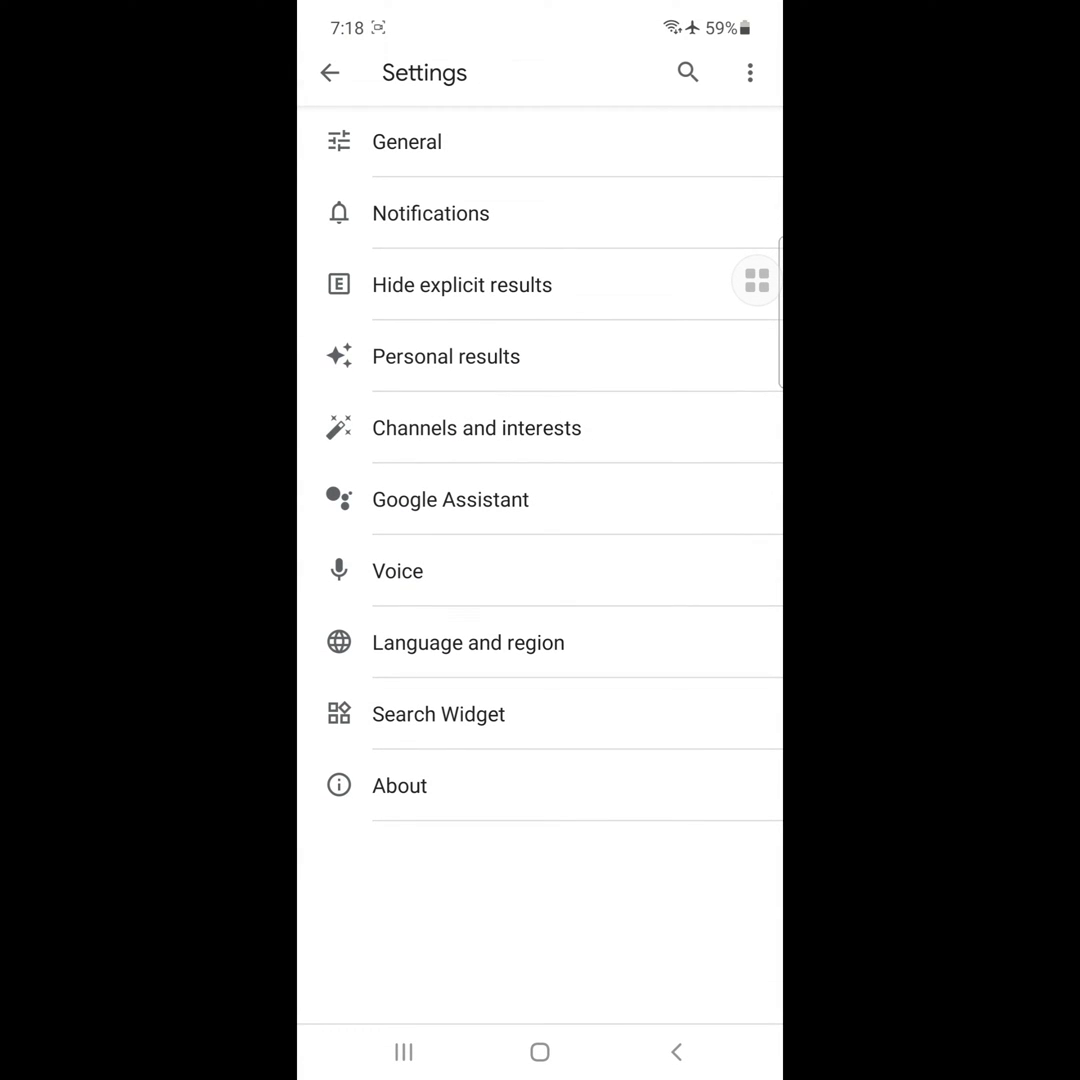
left_click(398, 570)
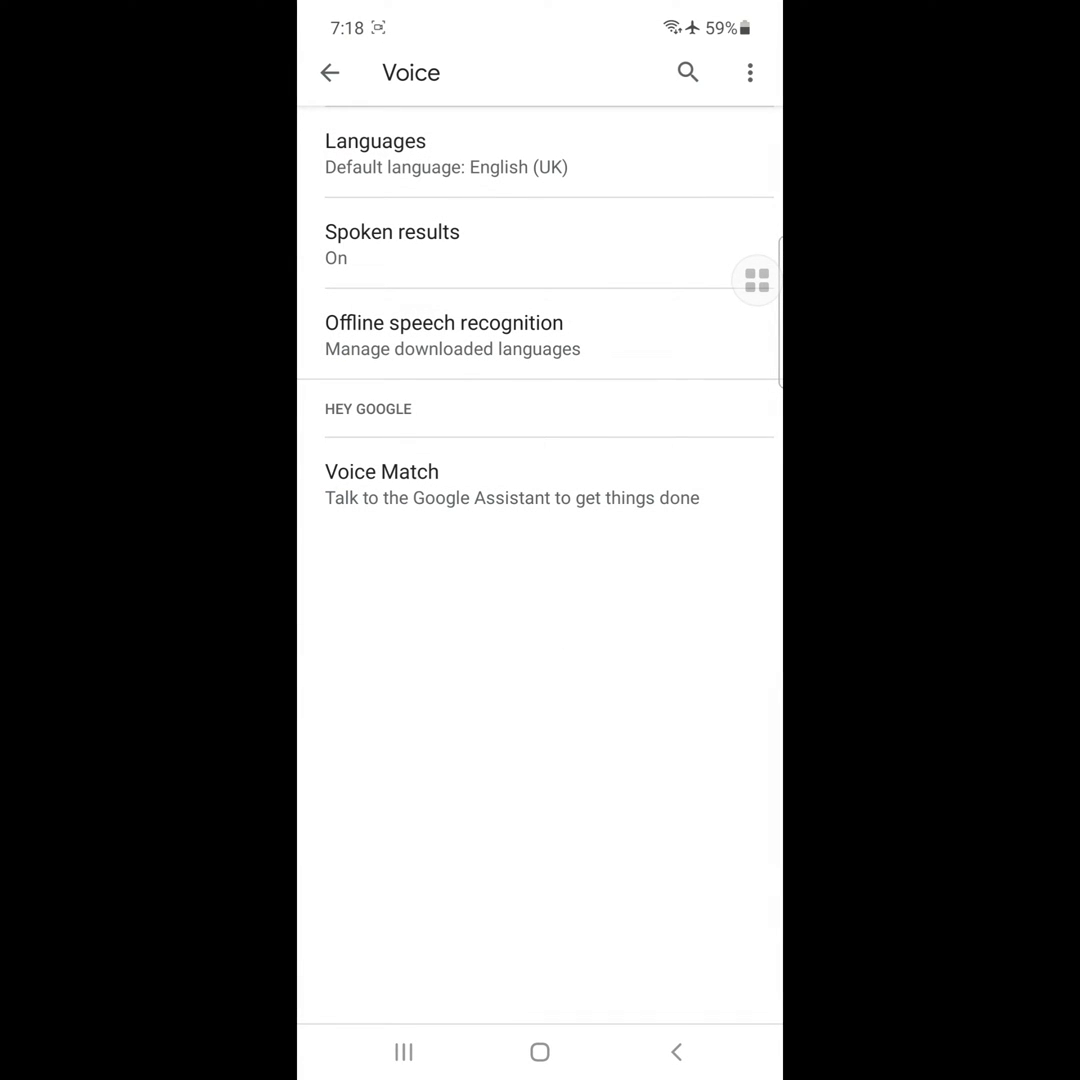
In Offline speech recognition's AUTO-UPDATE options, choose Do not auto-update languages and back out.
left_click(444, 336)
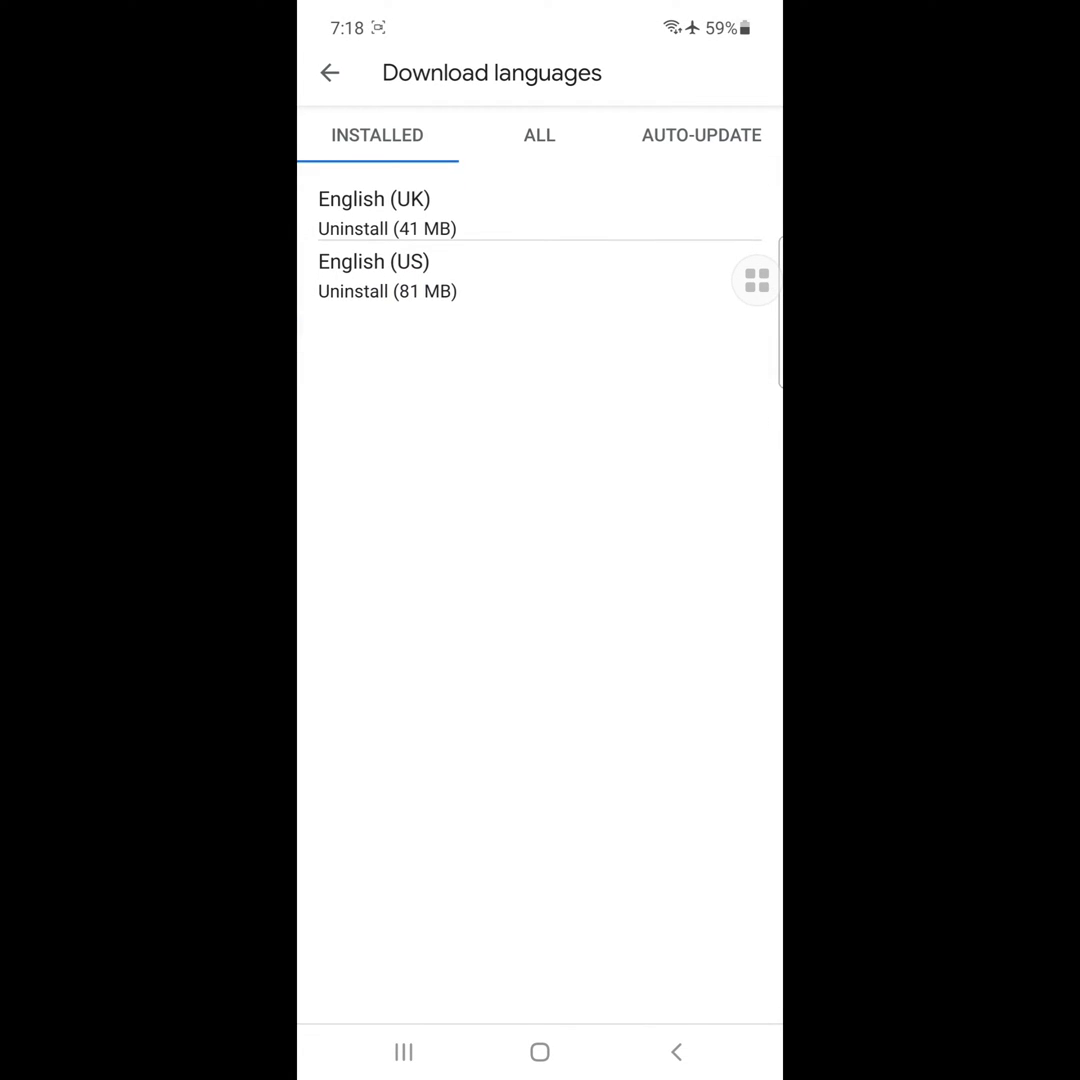
left_click(700, 136)
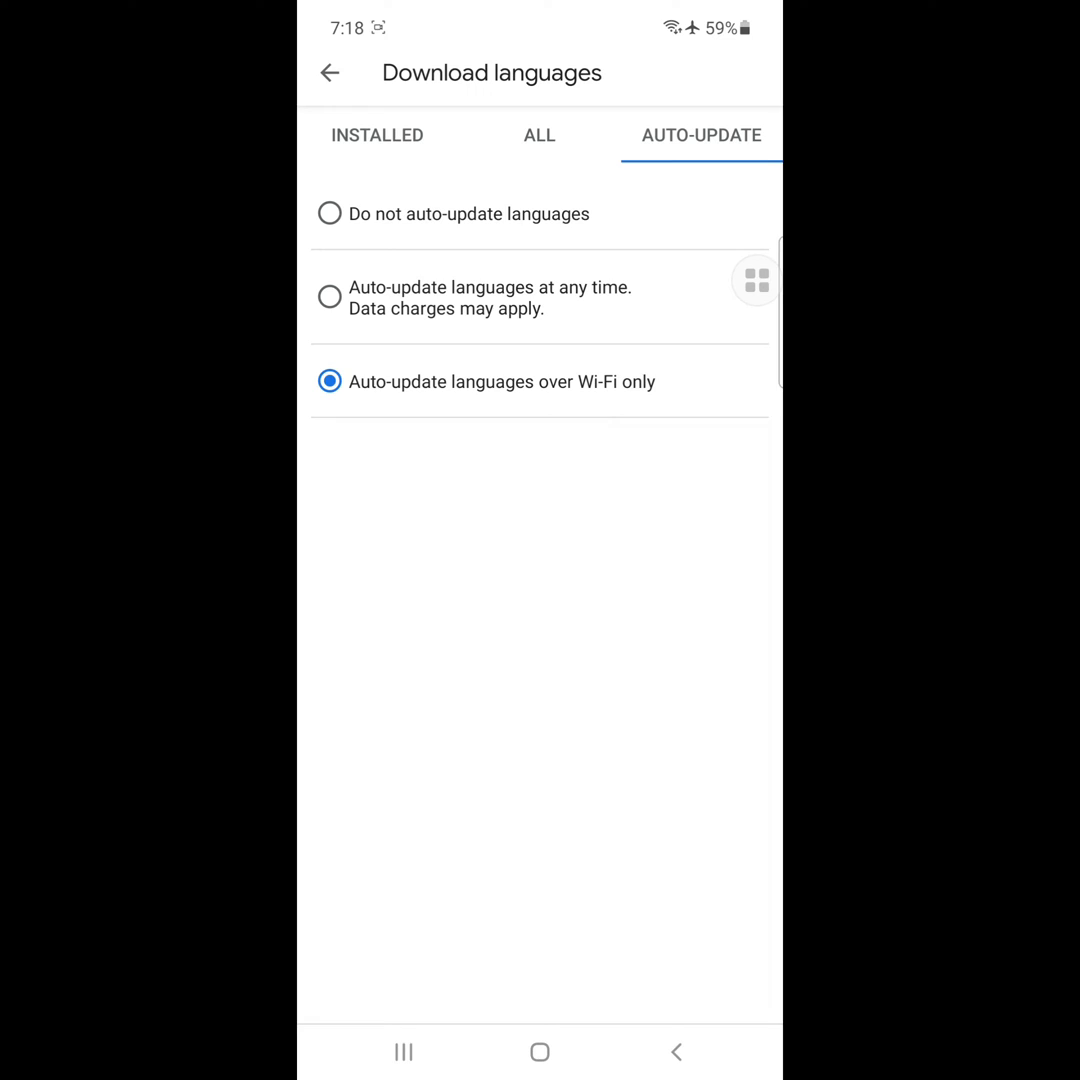
left_click(330, 72)
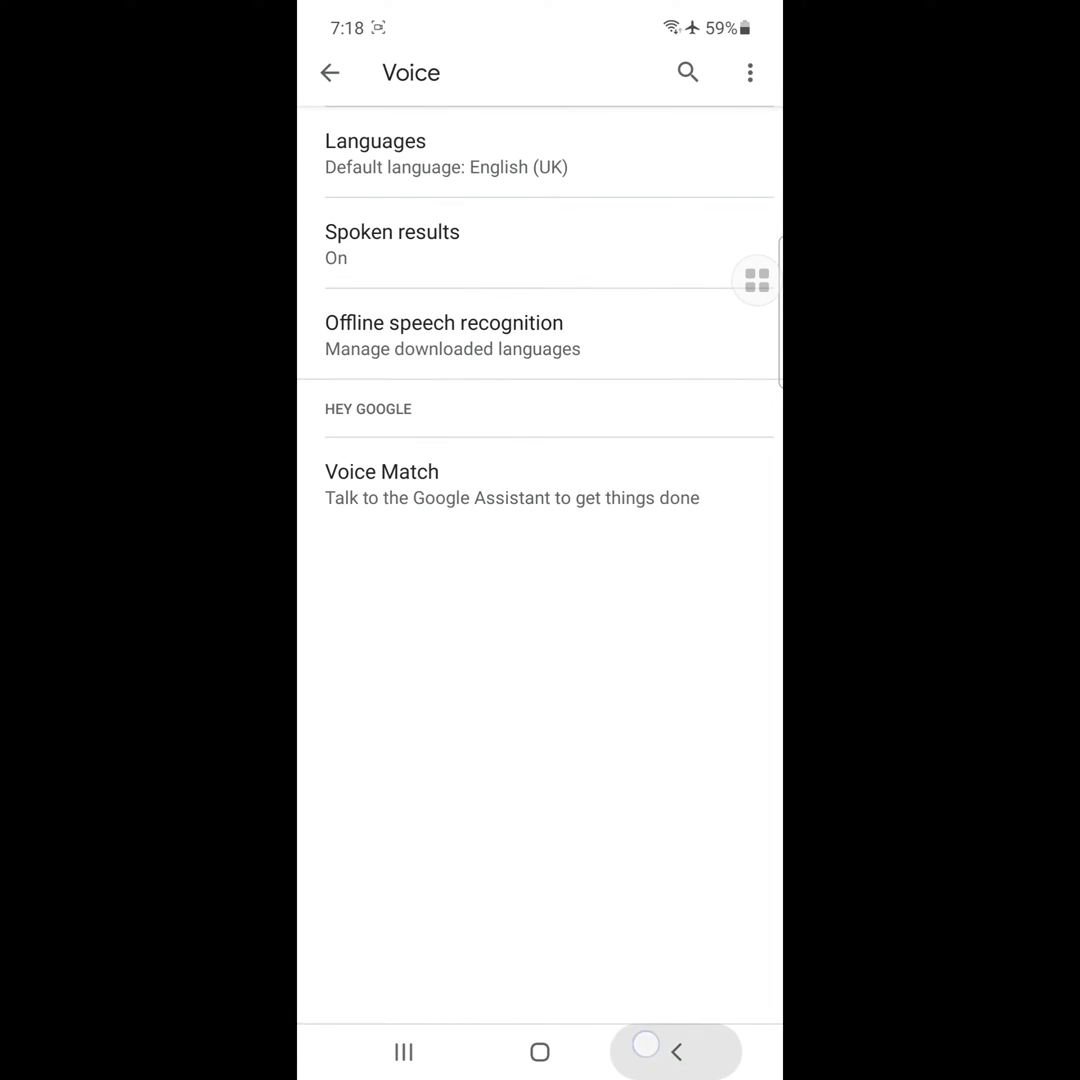
left_click(328, 72)
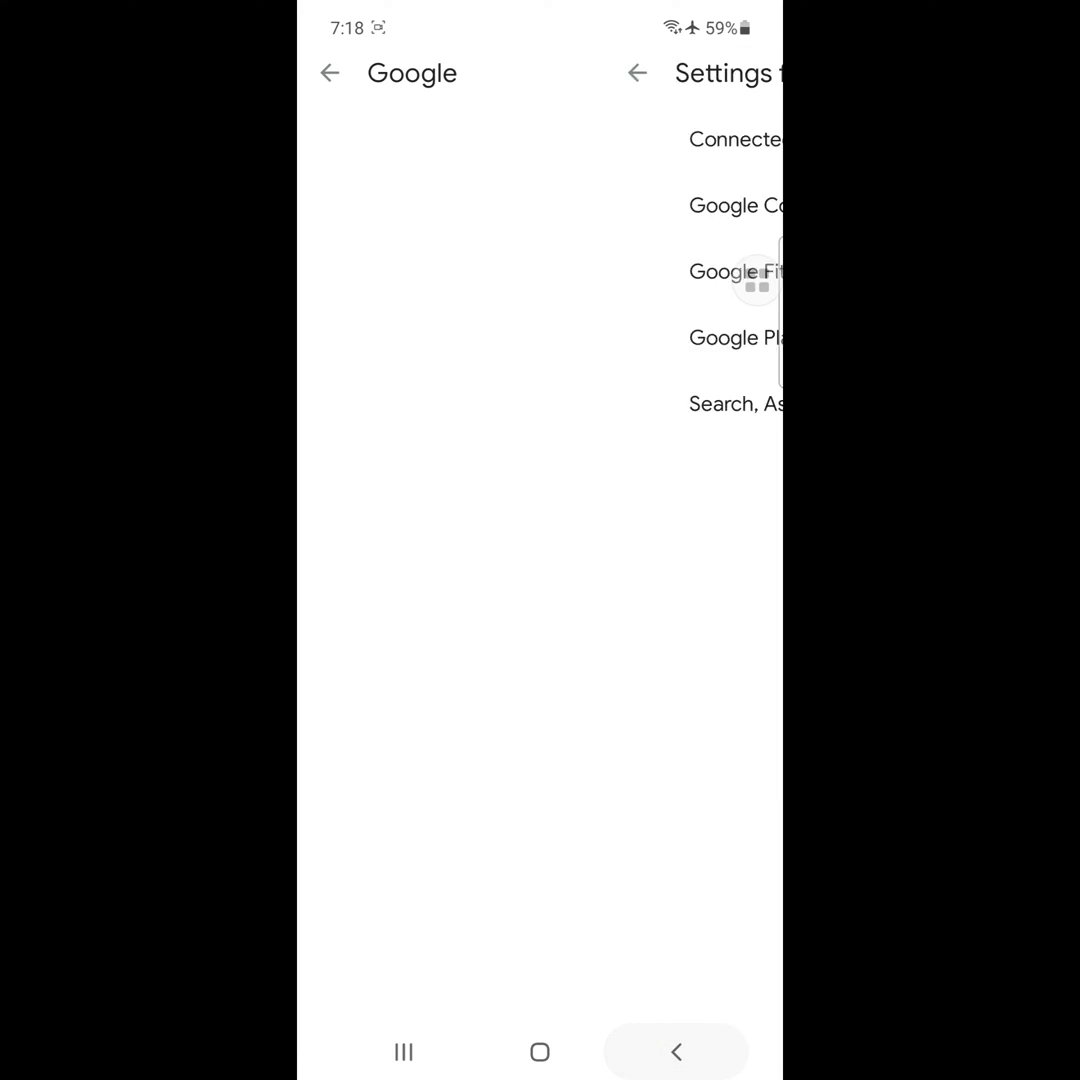
In the Apps list search 'speech' and turn off Show notifications for Speech services by Google.
left_click(328, 72)
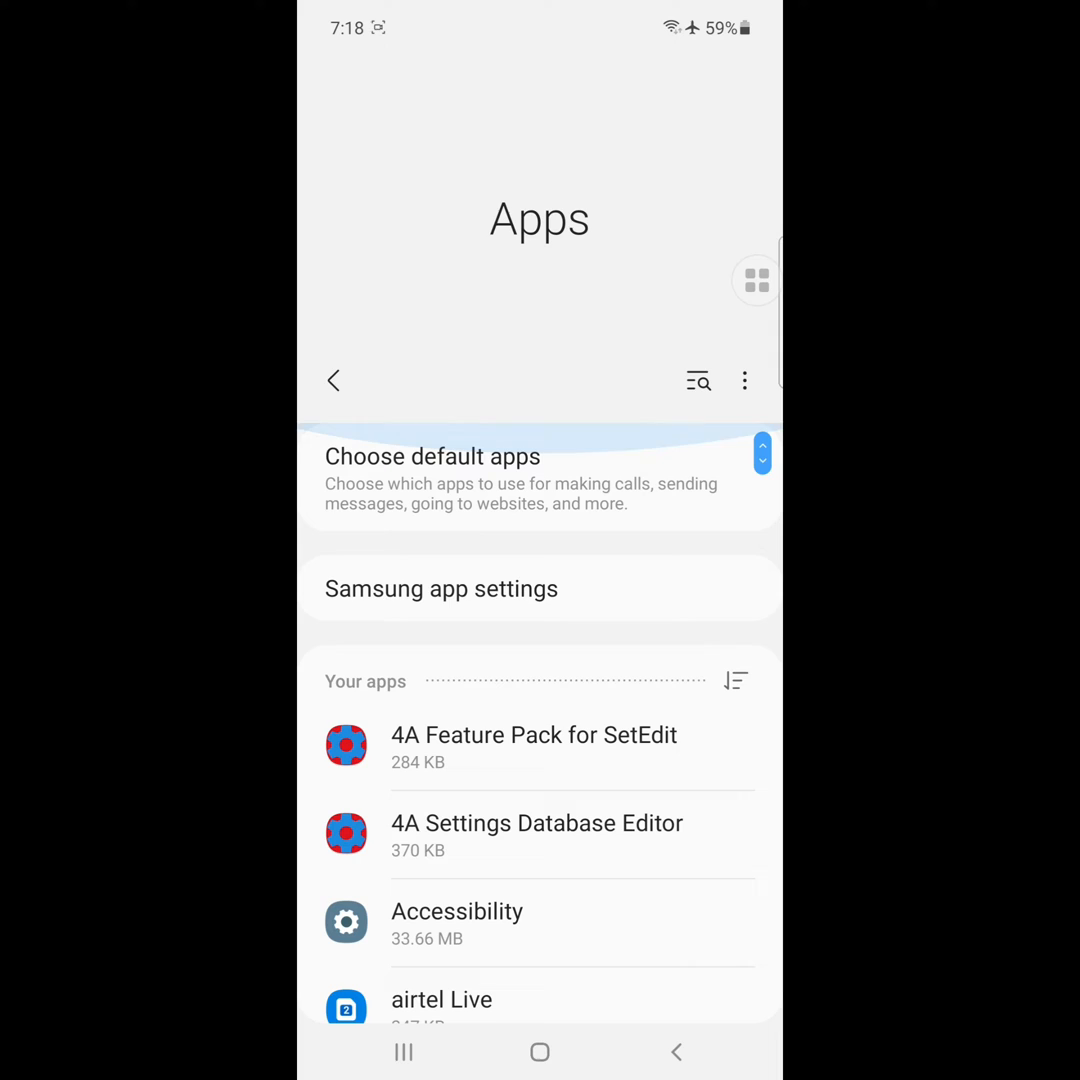
type("s")
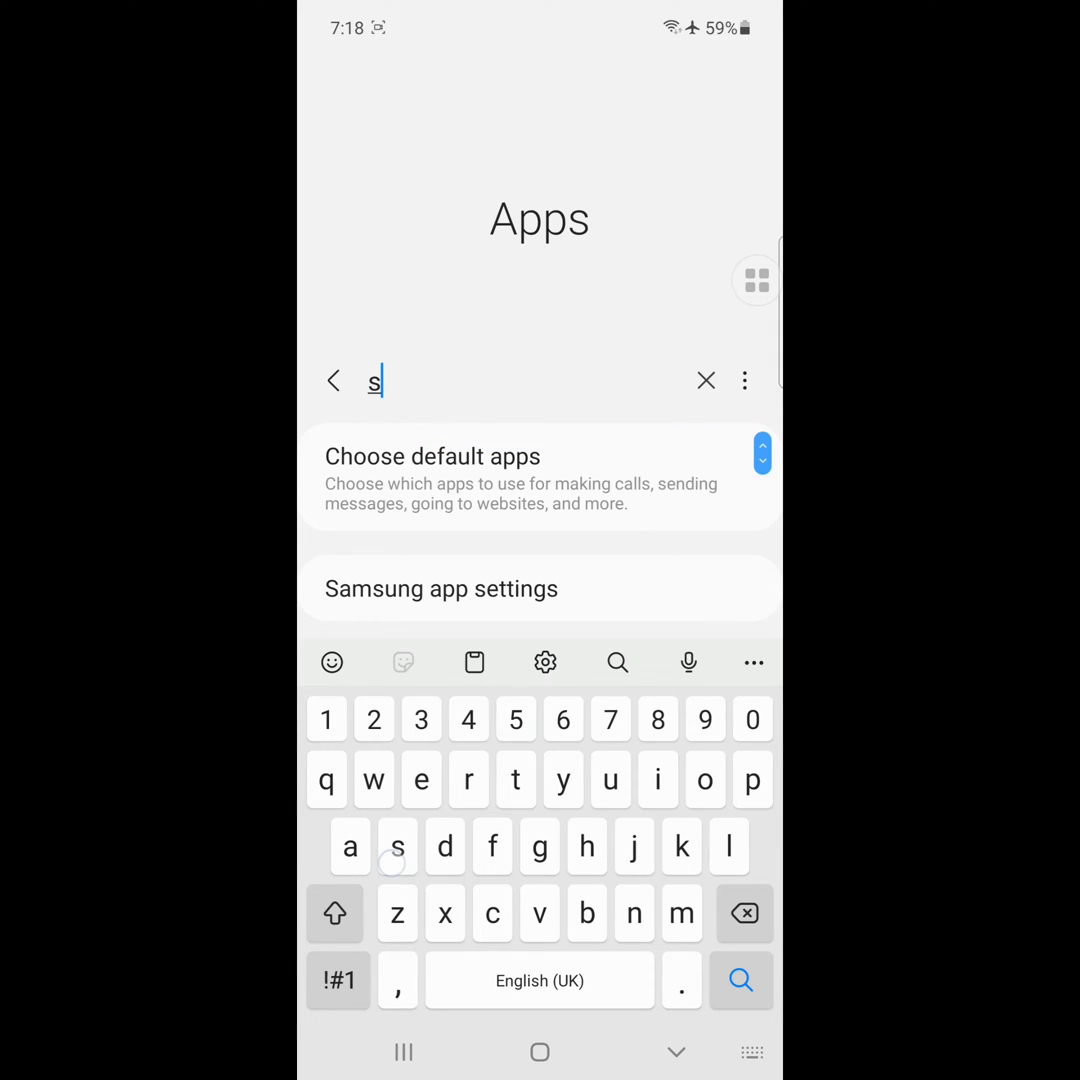
type("peech")
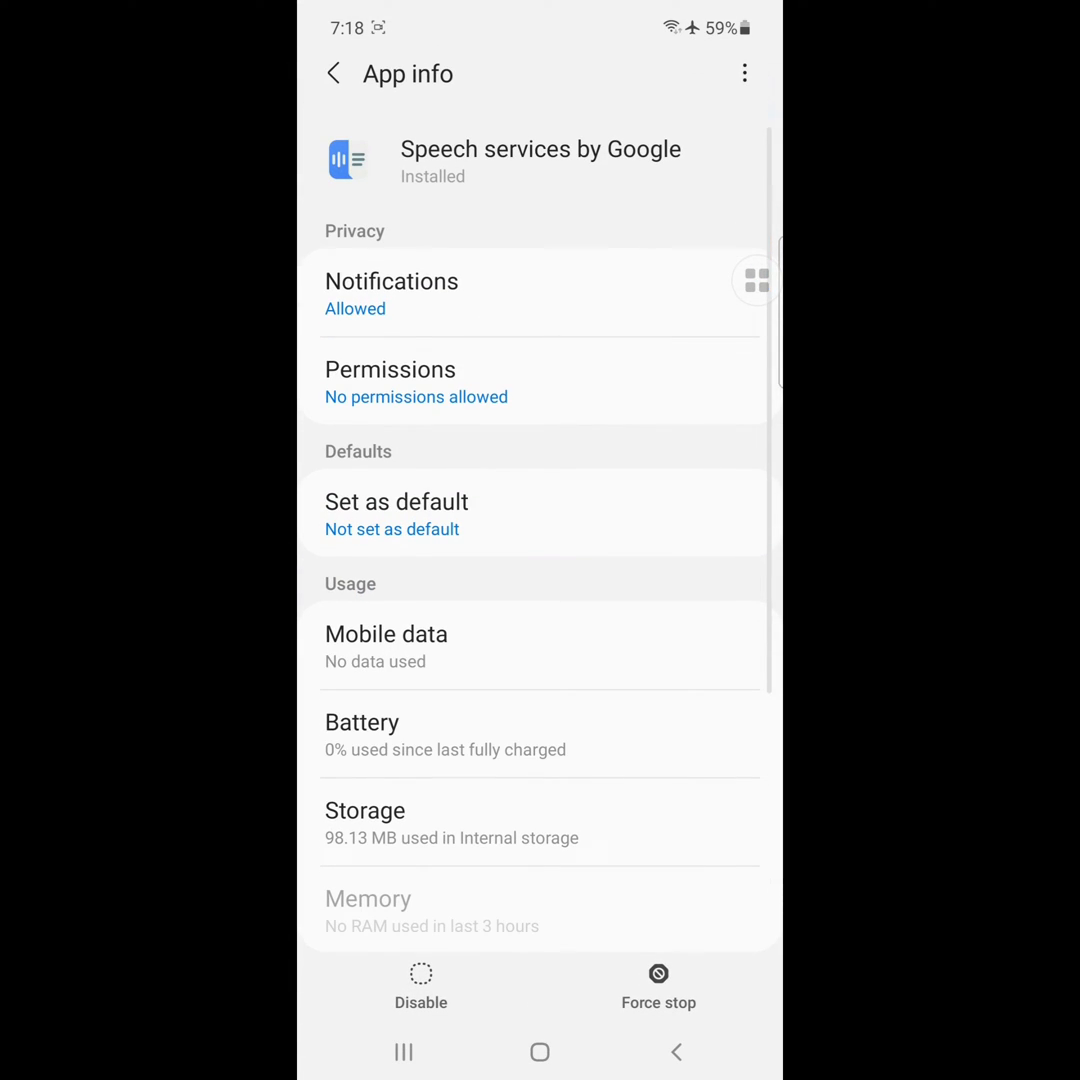
left_click(392, 292)
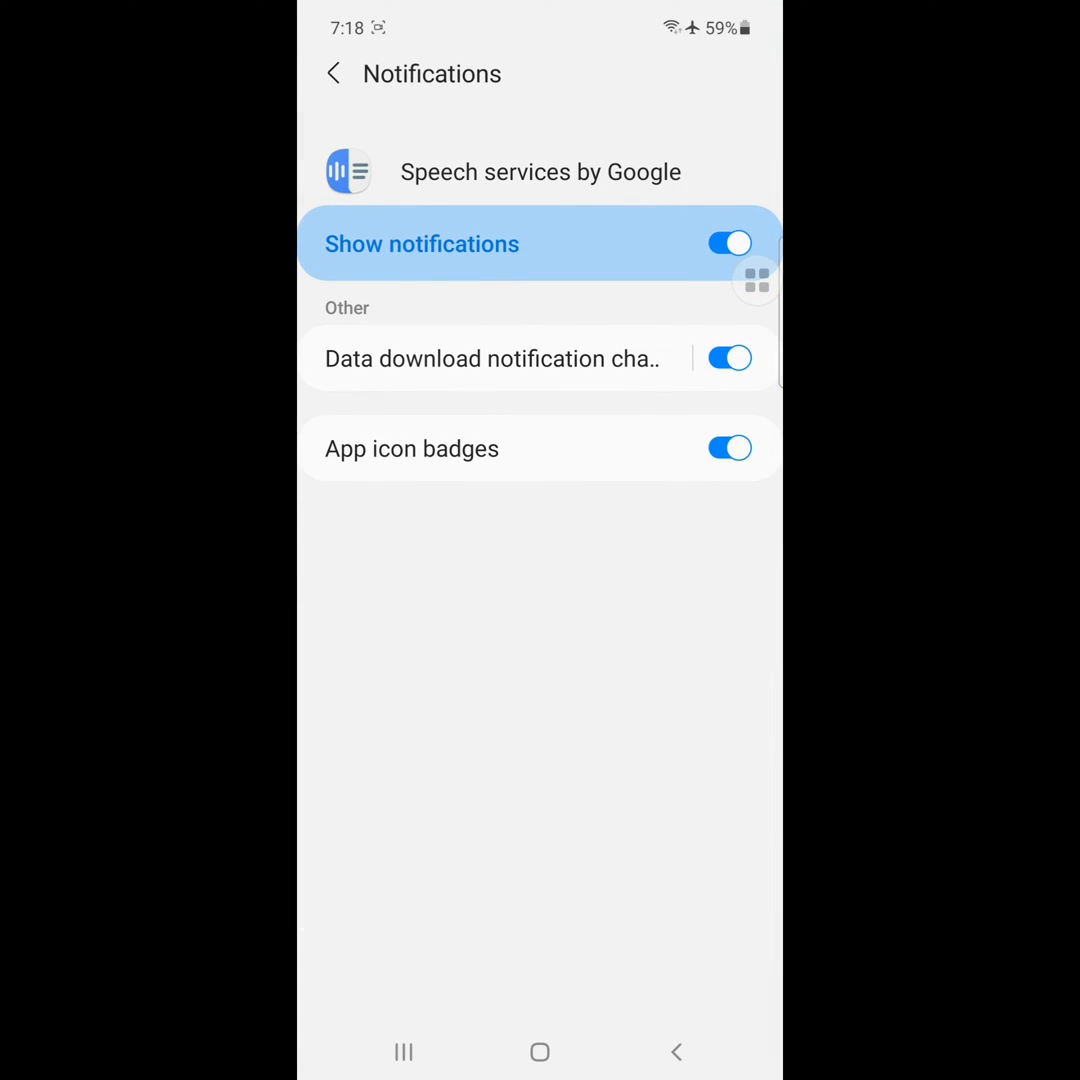
left_click(332, 72)
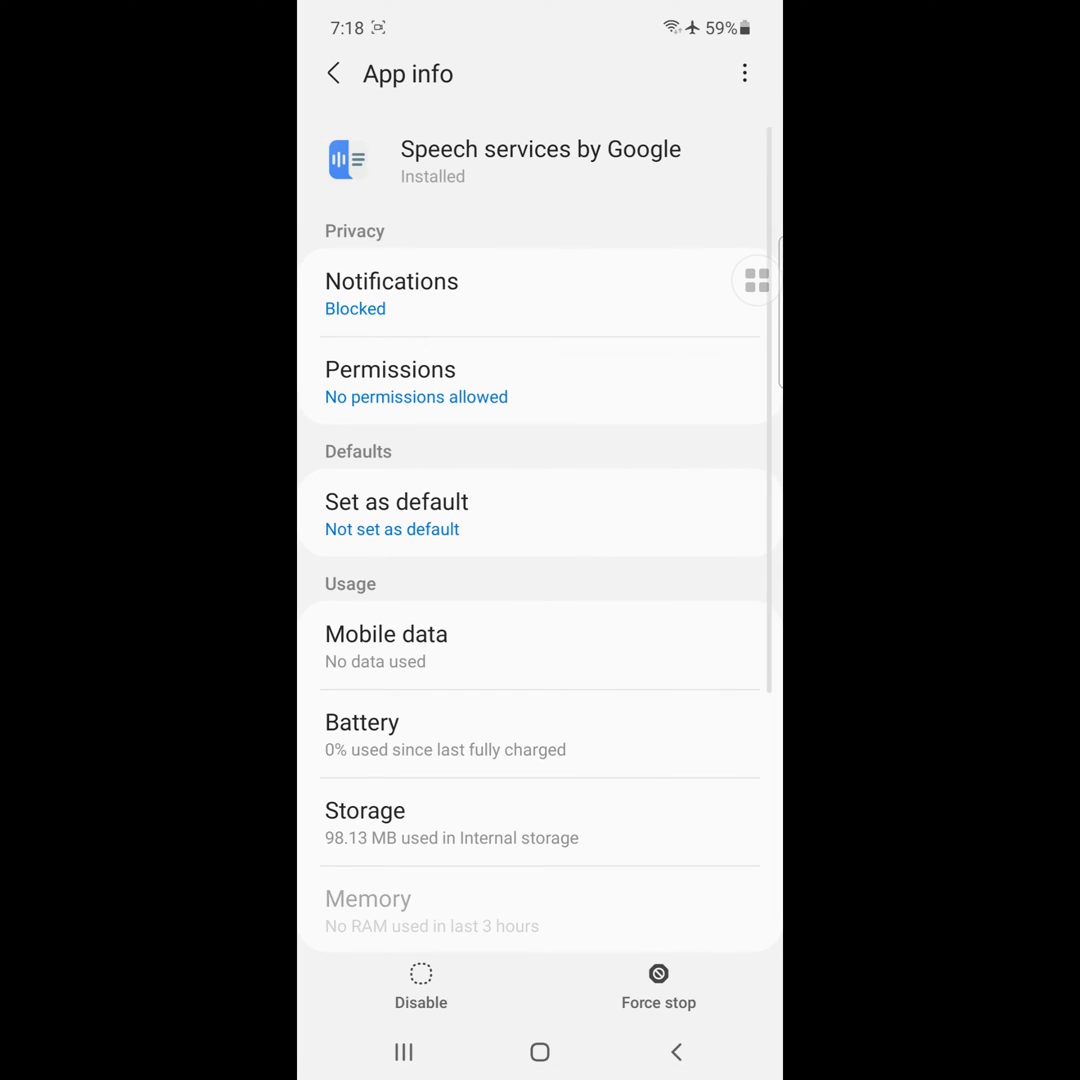
Disable Speech services by Google and confirm Disable app.
left_click(658, 986)
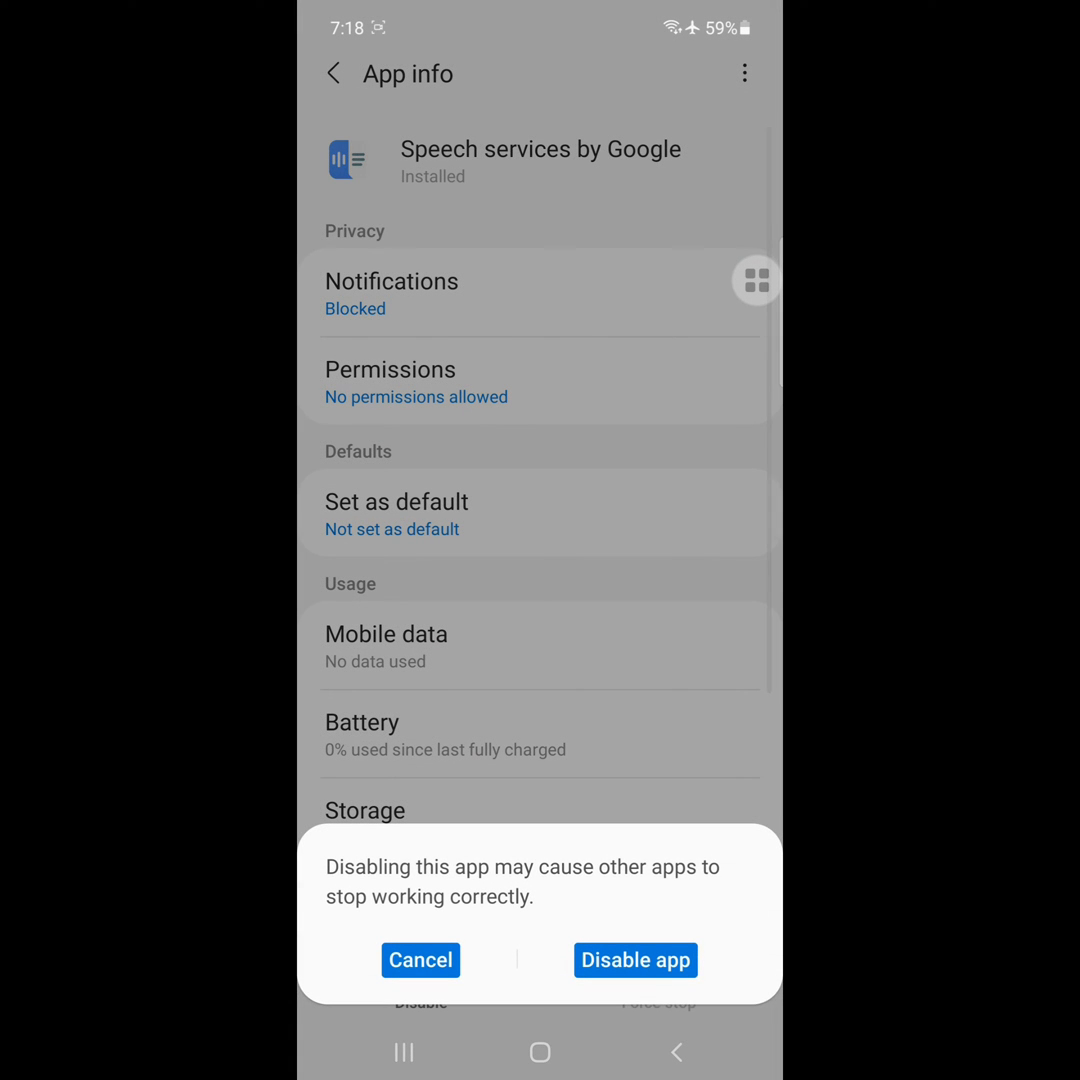
left_click(634, 960)
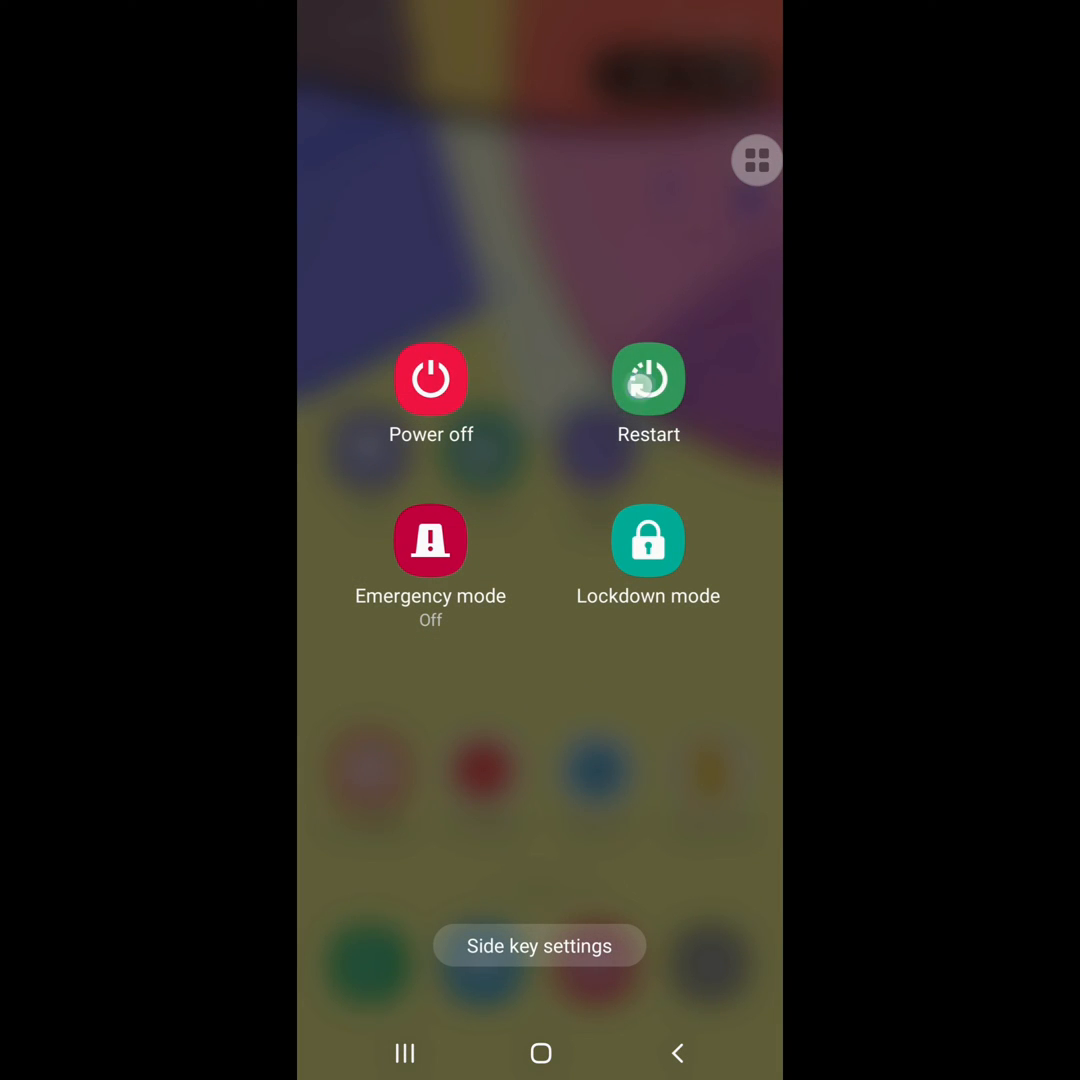
Choose Restart from the power menu to begin rebooting the phone.
left_click(648, 380)
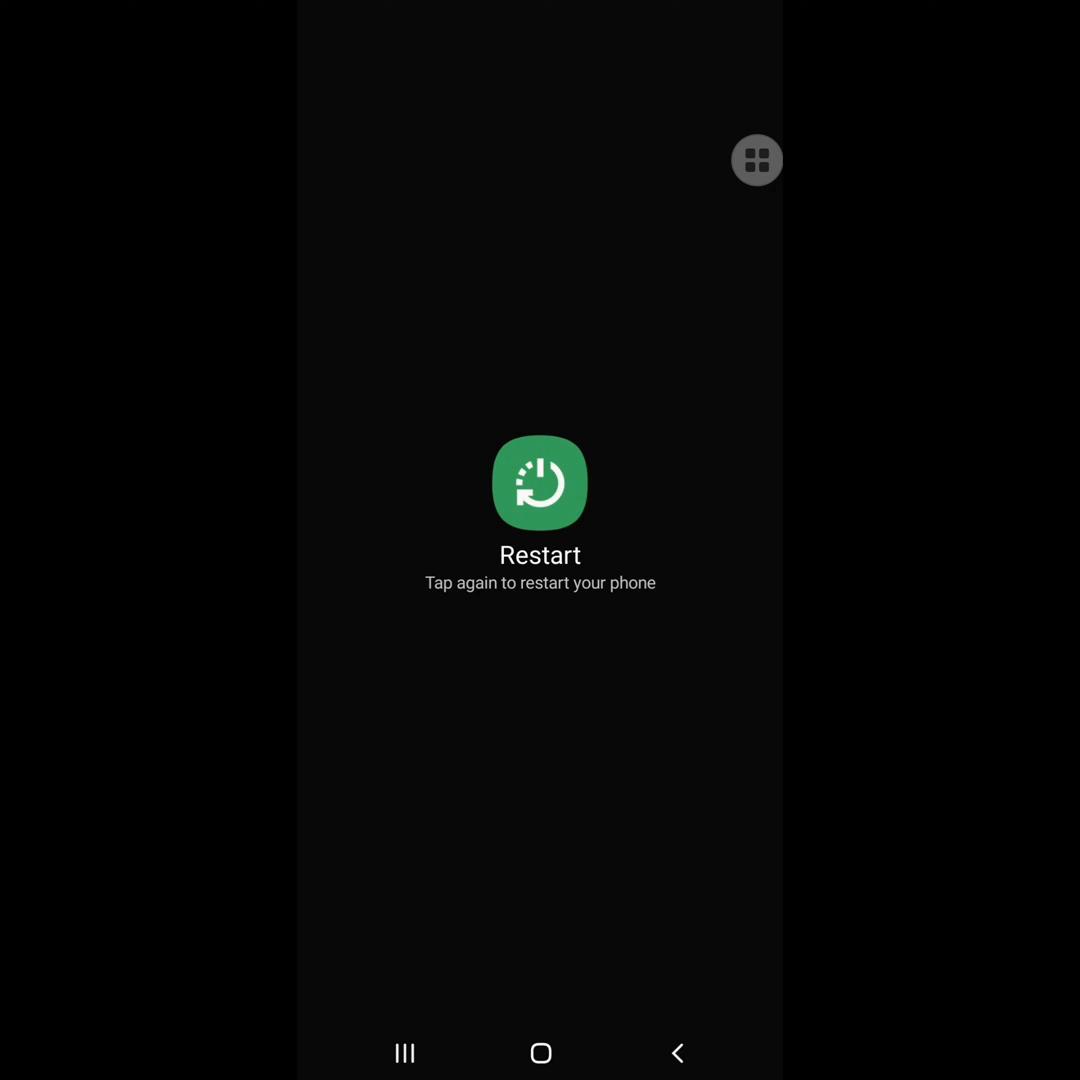